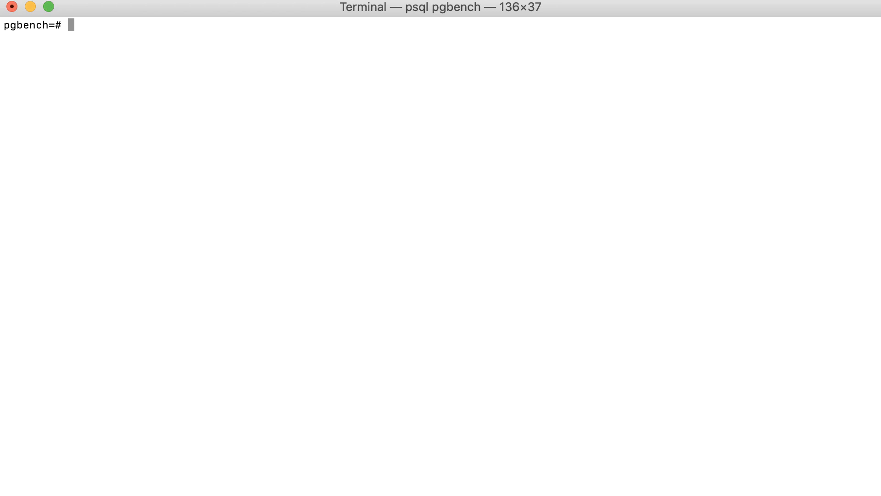
# Run EXPLAIN on count(*) from pgbench_accounts, showing a parallel scan with 2 workers.
pyautogui.write('explain select cou')
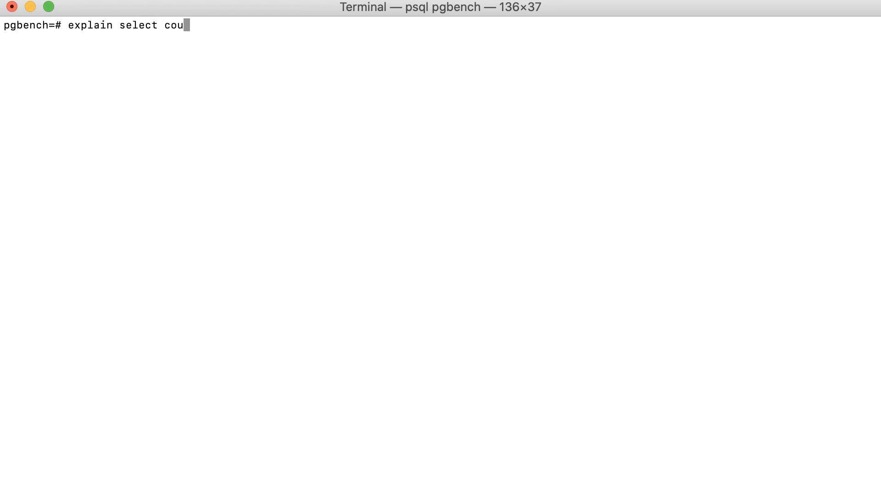
pyautogui.write('nt (*)')
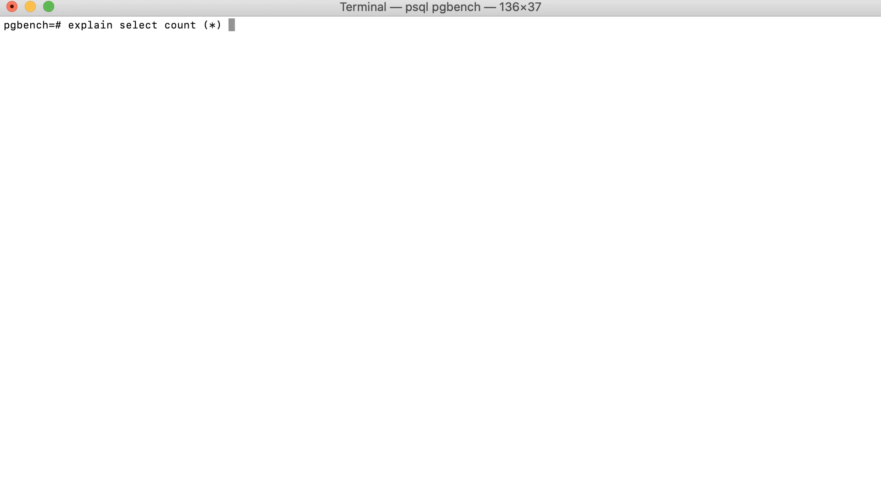
pyautogui.write('from pgbench_acou')
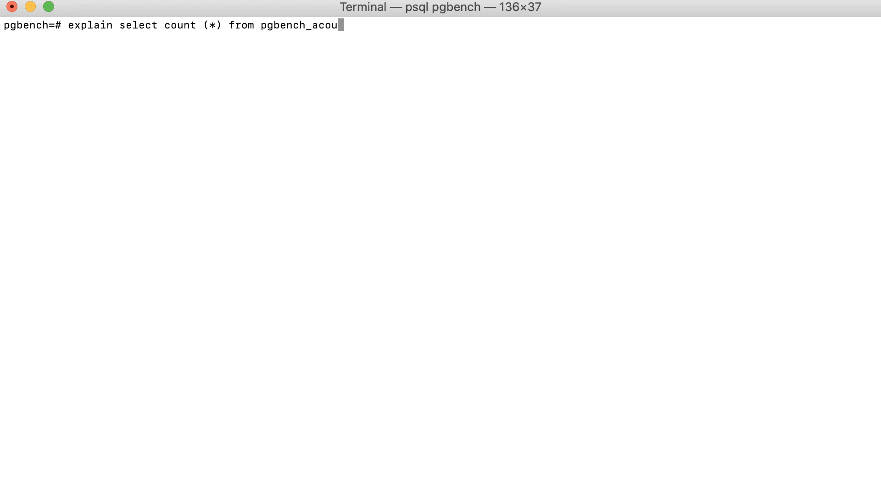
pyautogui.write('nts;')
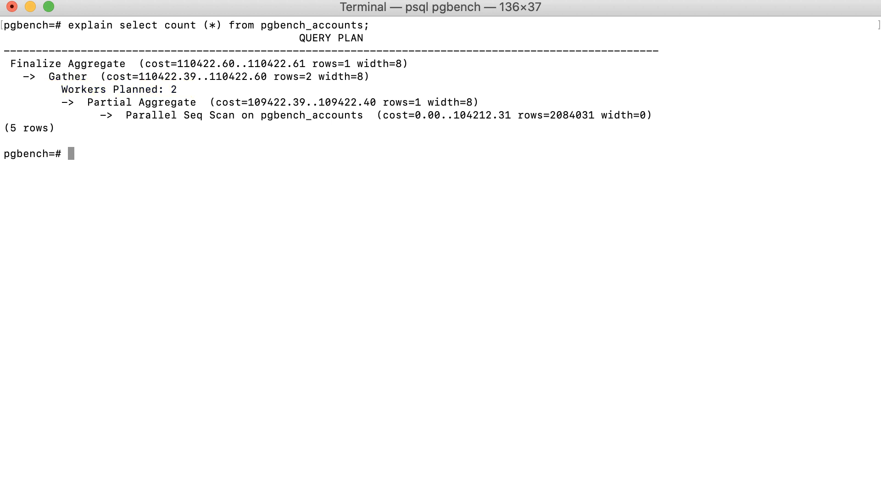
# Show max_parallel_workers_per_gather, which reports 2.
pyautogui.write('show max')
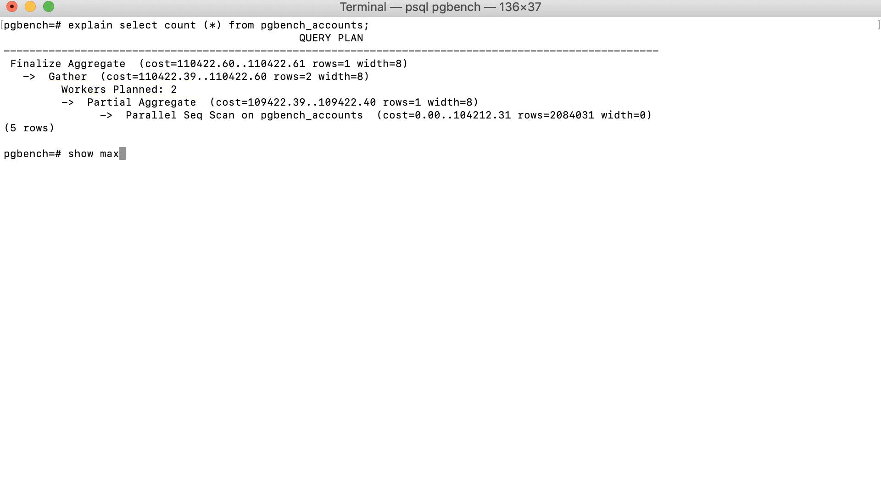
pyautogui.write('_parallel_')
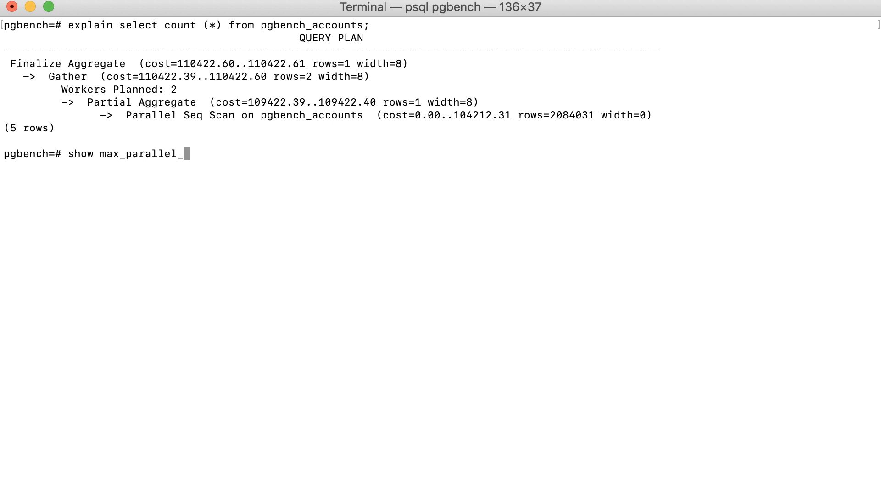
pyautogui.write('workers_per')
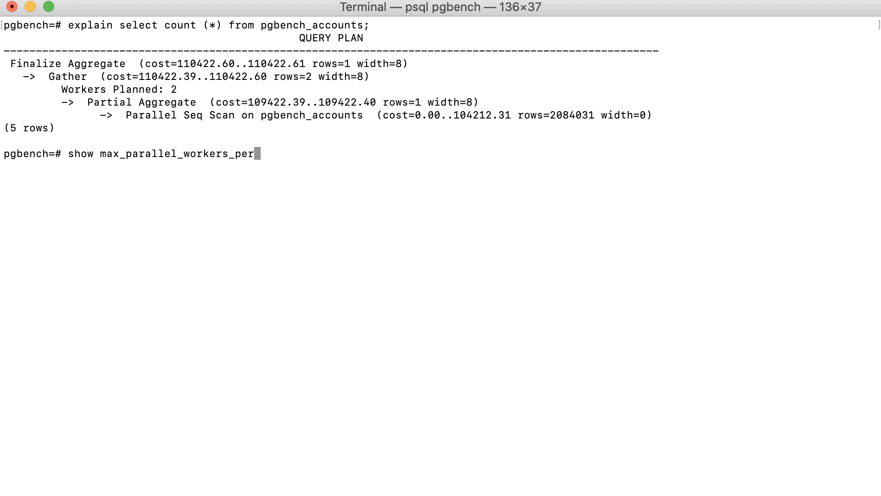
pyautogui.write('_gather;')
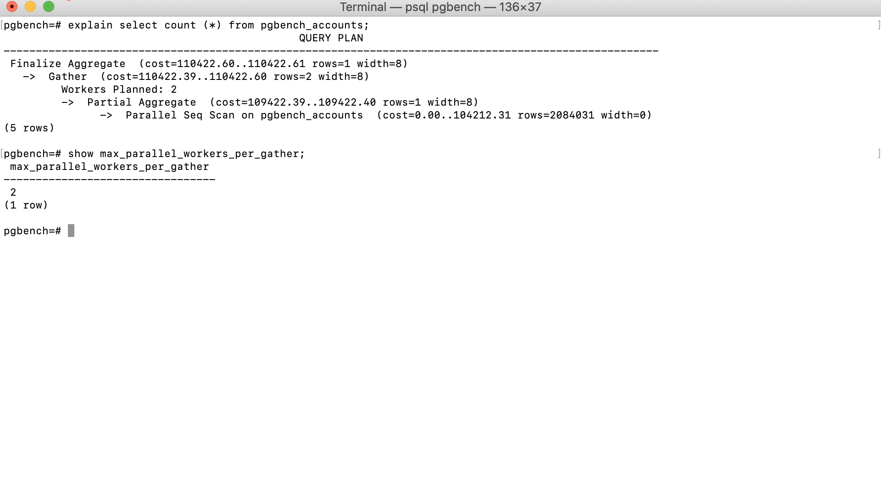
# Show min_parallel_table_scan_size, which reports 8MB.
pyautogui.write('show')
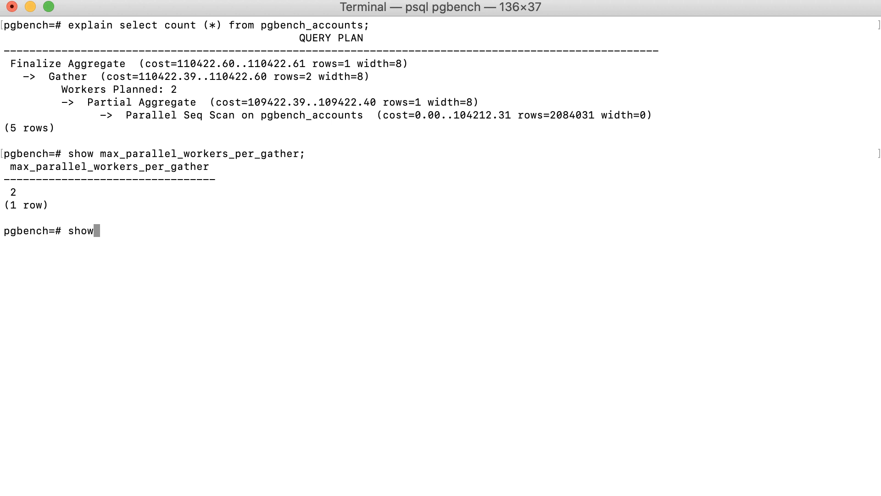
pyautogui.write('min_parall')
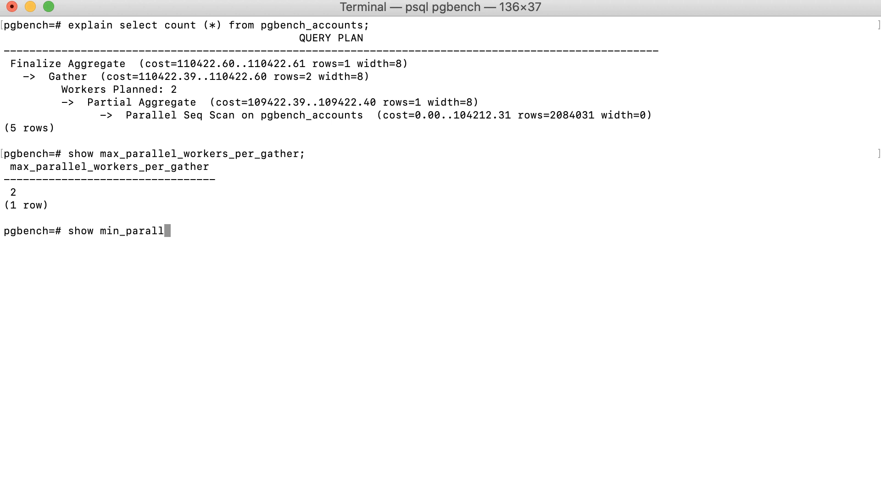
pyautogui.write('el_table')
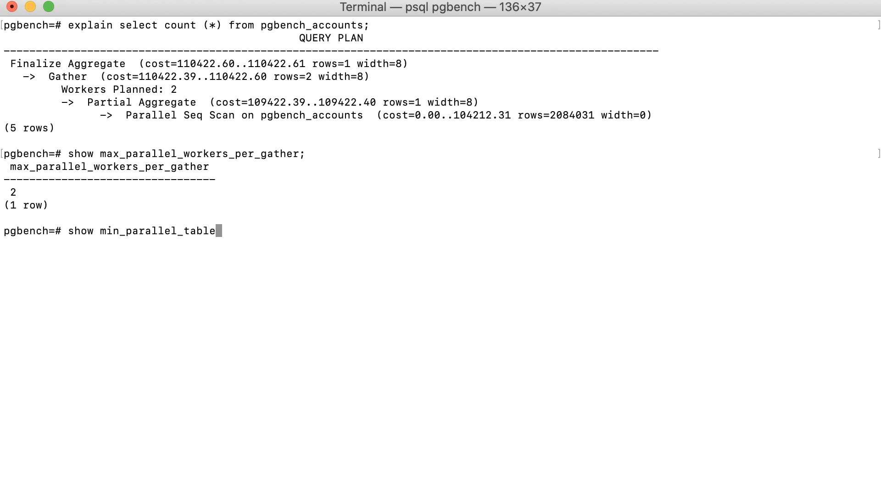
pyautogui.write('_scan_size;')
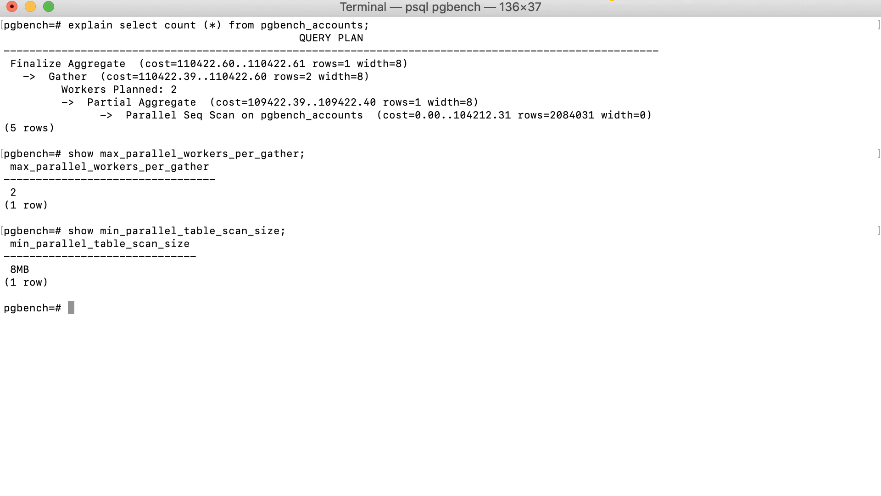
# Run \d+; to list relations with sizes, showing pgbench_accounts at 652 MB.
pyautogui.write('\\d')
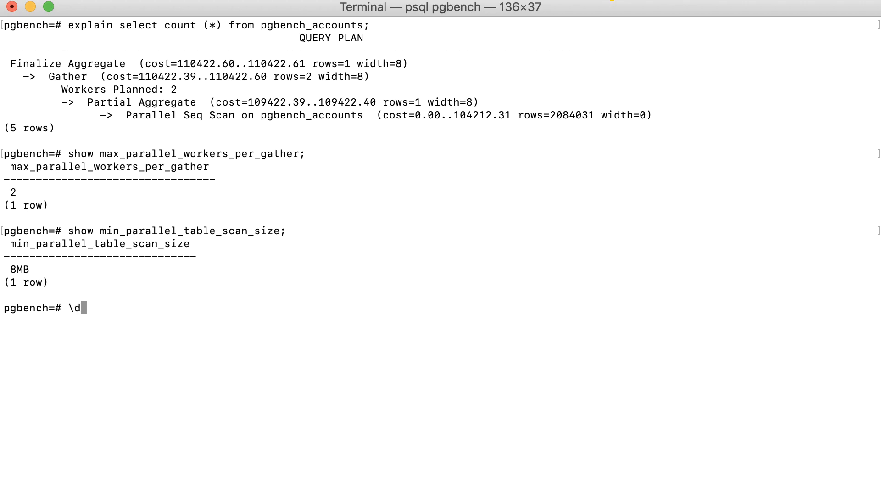
pyautogui.write('+;')
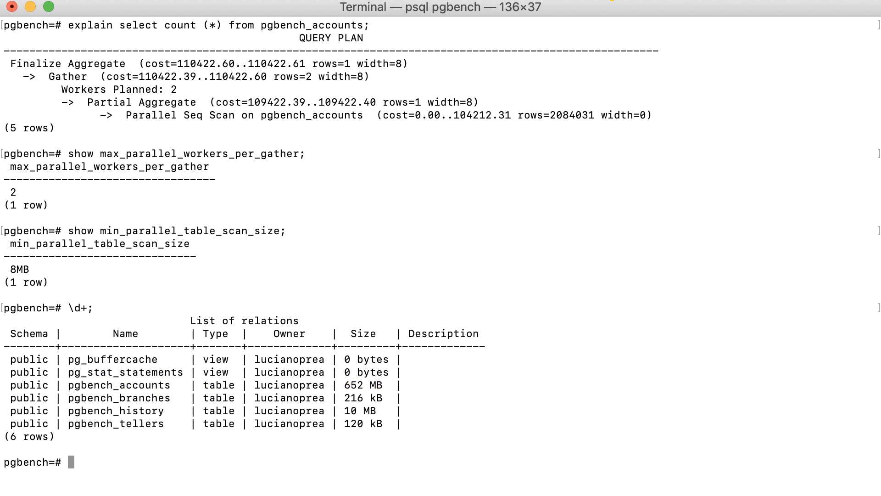
# Set max_parallel_workers_per_gather to 10; the count plan now shows 5 workers.
pyautogui.write('set max')
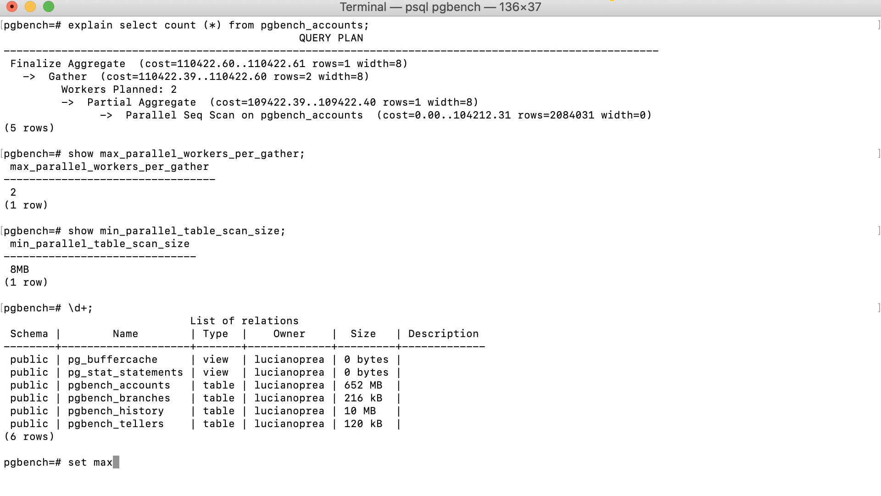
pyautogui.write('_parallel')
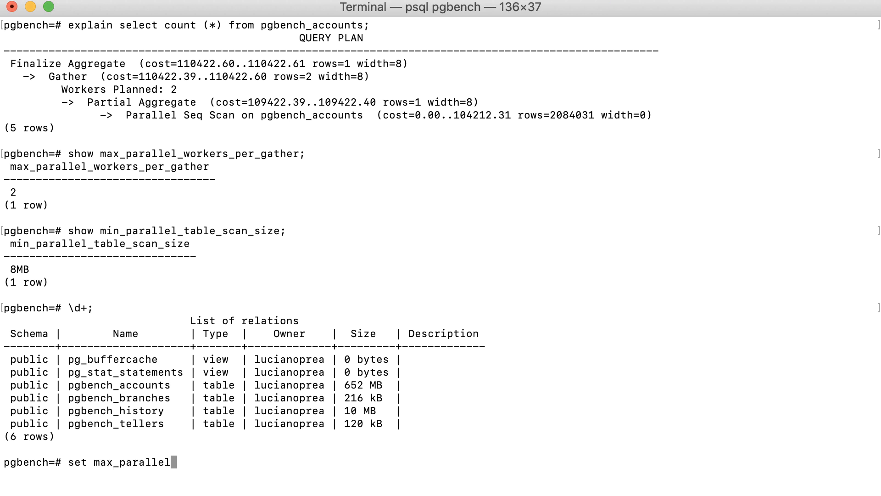
pyautogui.write('_workers_per_gather to 10;')
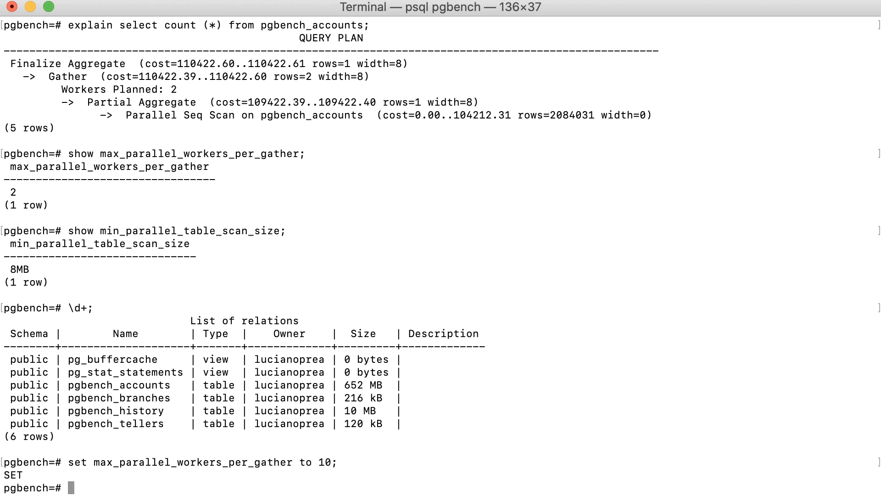
pyautogui.write('show max_parallel_workers_per_gather;')
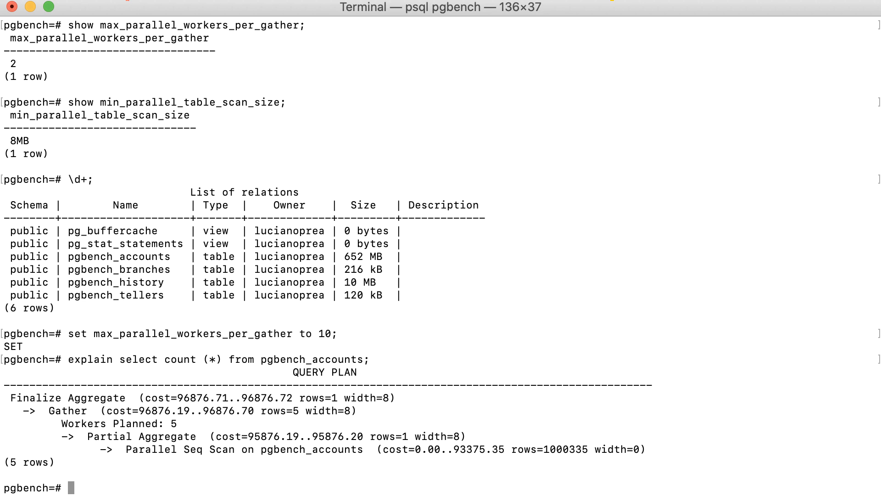
# Clear the screen and set parallel_workers = 9 on pgbench_accounts.
pyautogui.press('ctrl+l')
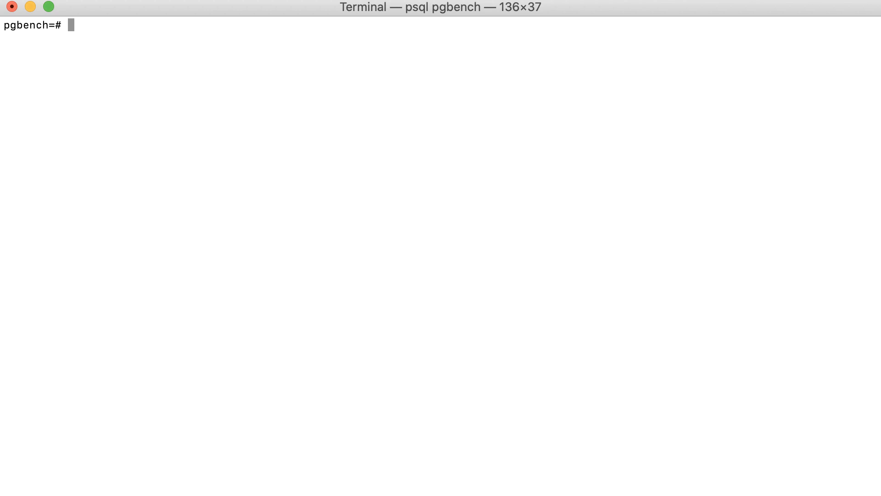
pyautogui.write('alter')
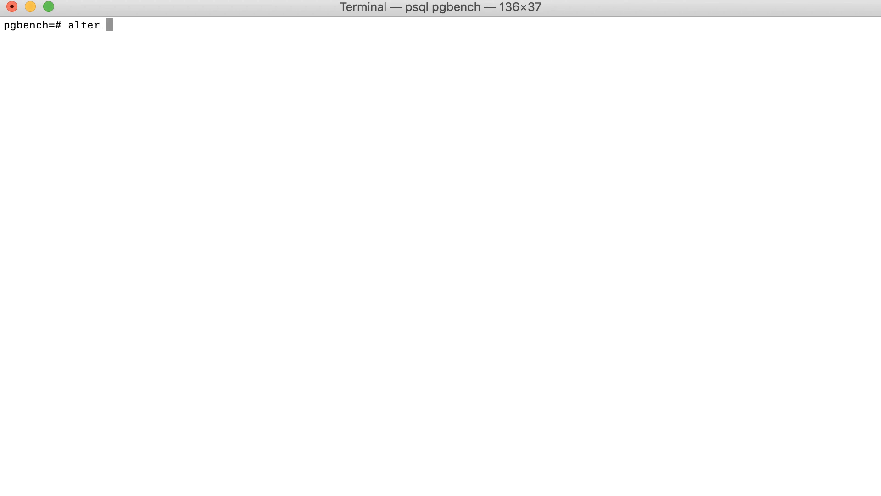
pyautogui.write('table pgben')
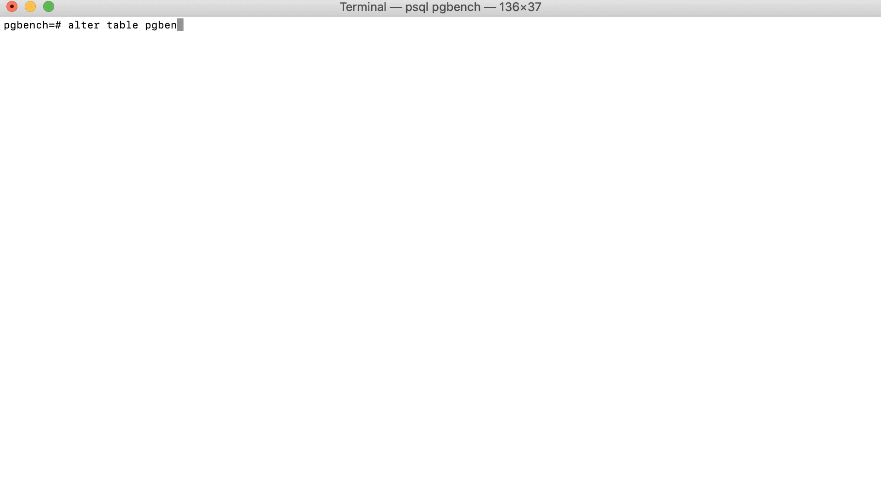
pyautogui.write('ch_accounts set (')
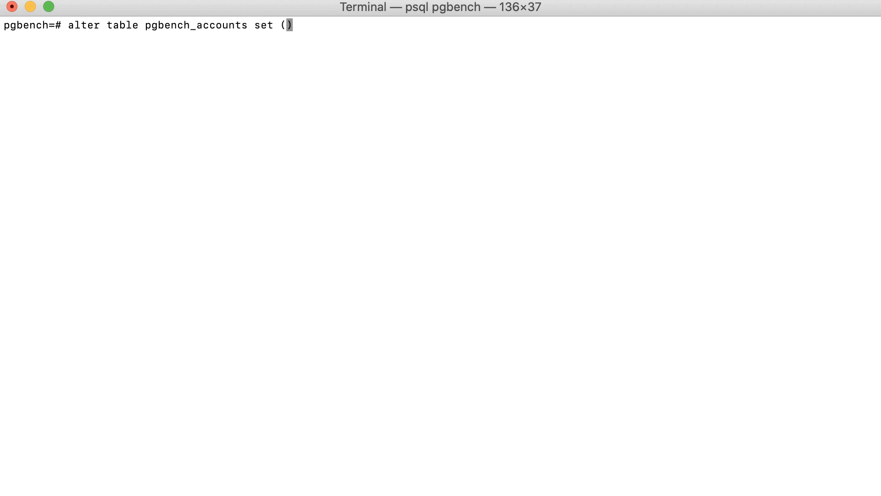
pyautogui.write('parallel_w')
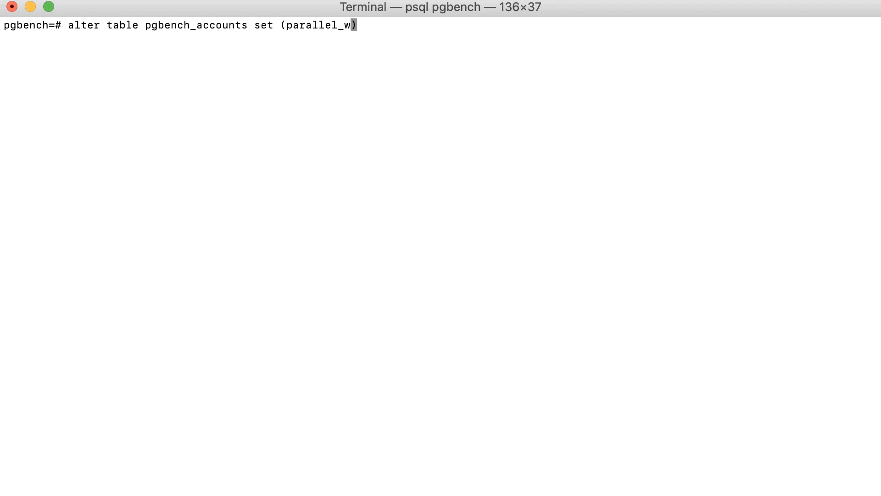
pyautogui.write('orkers = 9')
pyautogui.write('explain analyze s')
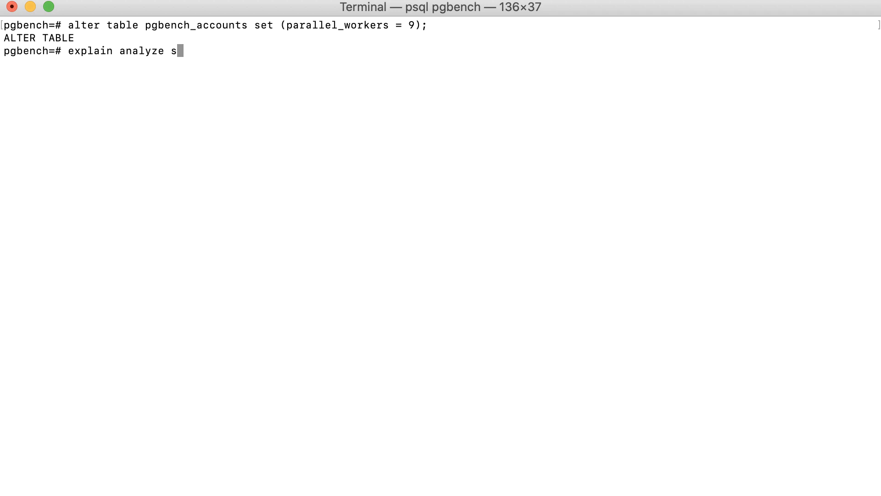
# EXPLAIN ANALYZE the pgbench_accounts count, showing 9 workers planned and 7 launched.
pyautogui.write('elect count(')
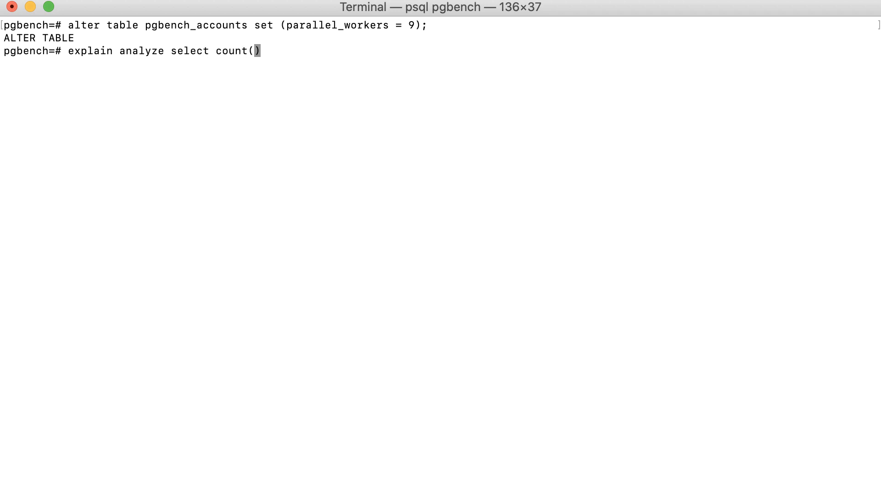
pyautogui.write('* ) from p')
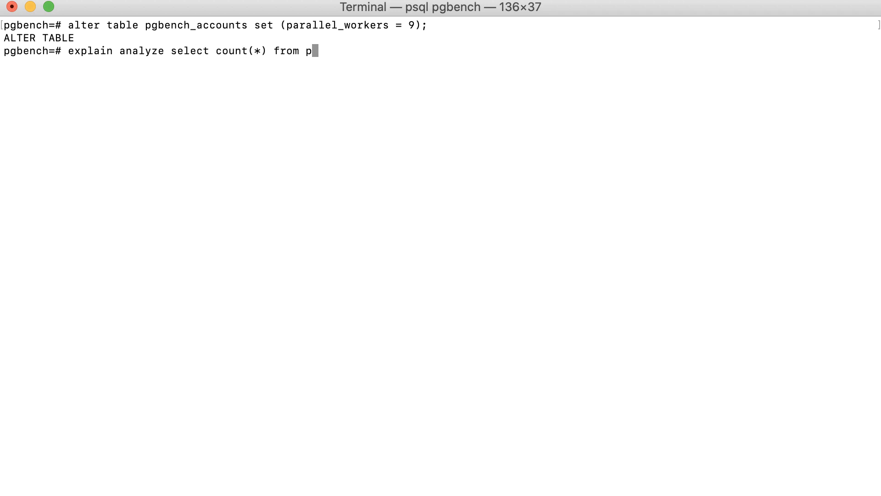
pyautogui.write('gbench_accounts;')
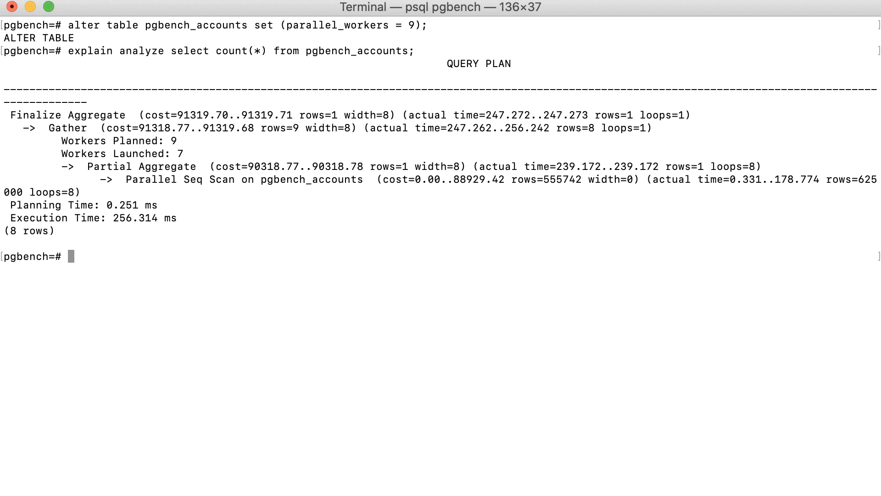
# Show max_worker_processes (8) and start typing show max_parallel_workers.
pyautogui.write('sho')
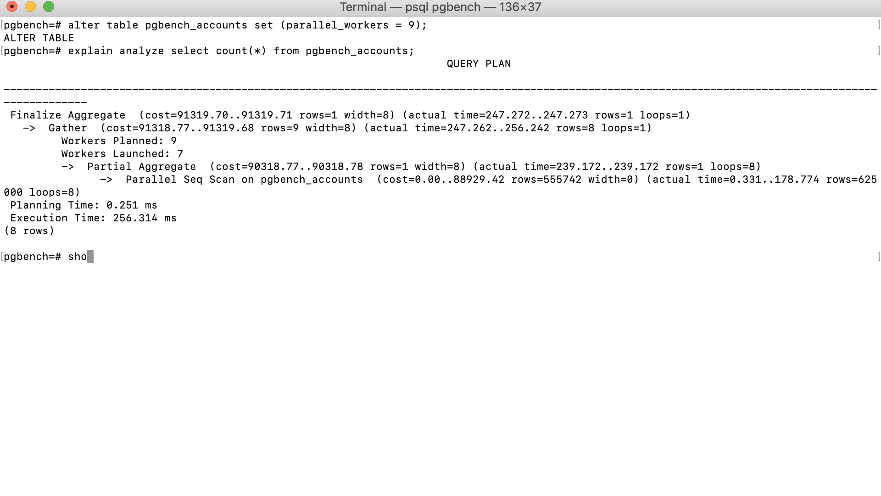
pyautogui.write('w max_')
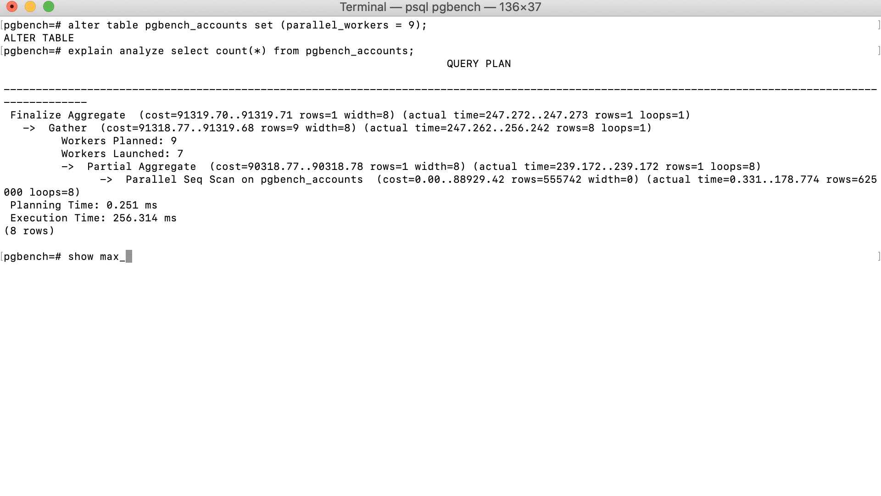
pyautogui.write('worker_processes;')
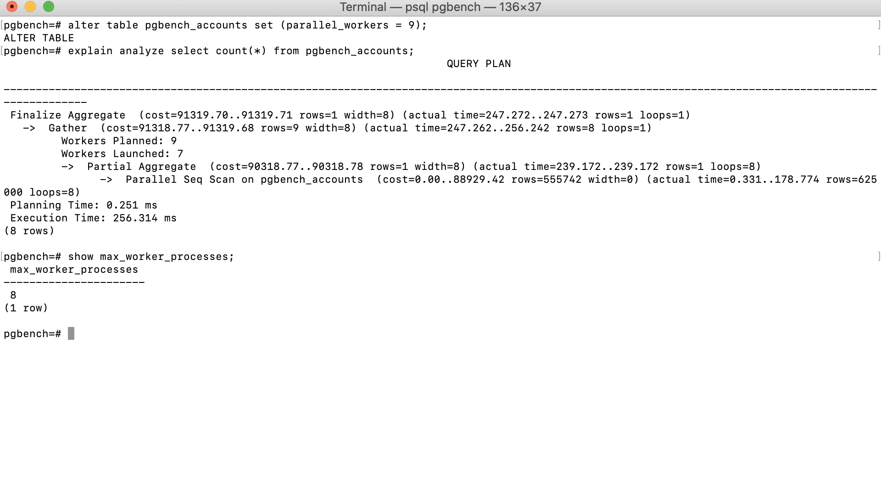
pyautogui.write('show max_')
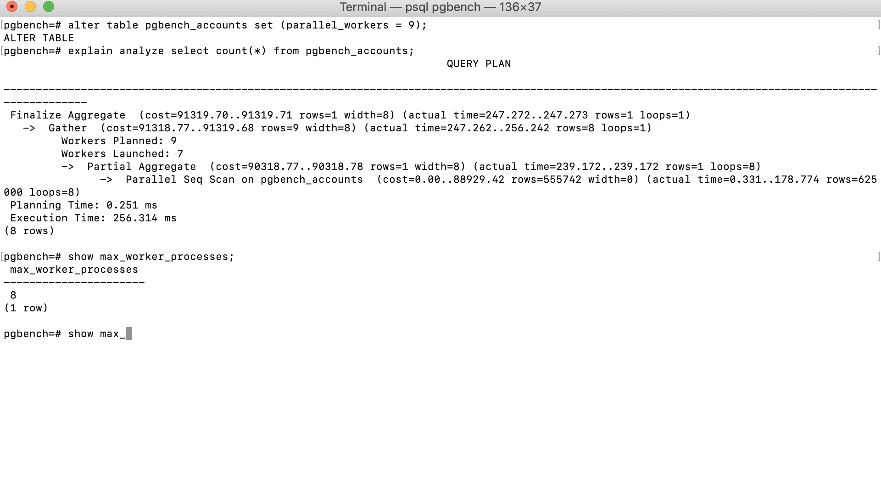
pyautogui.write('parallel_worker')
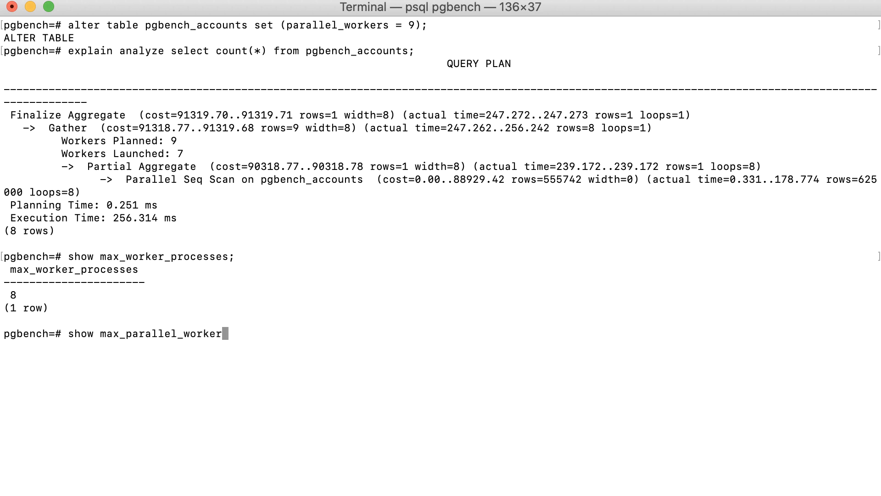